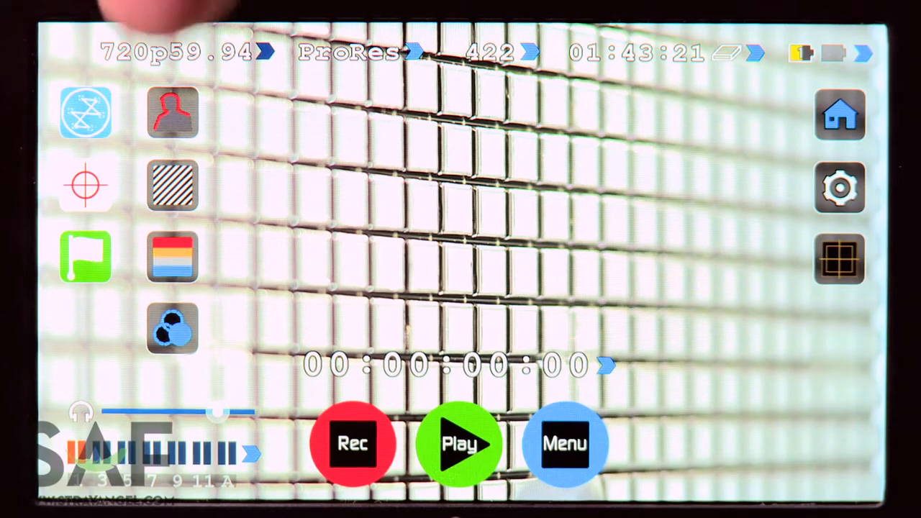
- Reveal the Favorite and Reject clip-tagging buttons via the green flag icon
{"action": "left_click", "coordinate": [86, 259]}
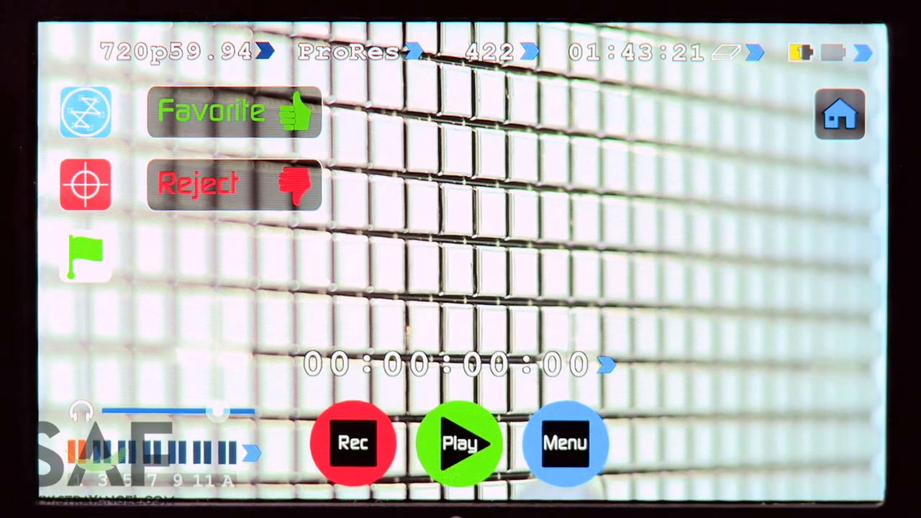